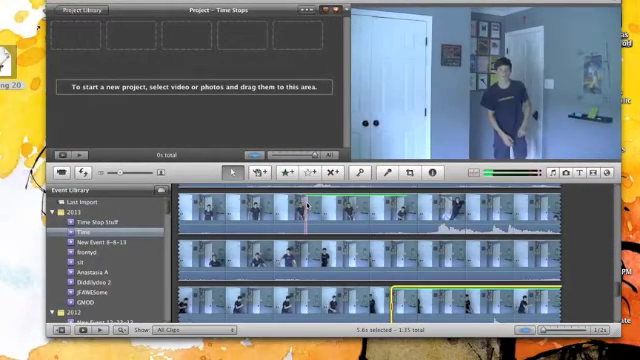
- Select a one-second range of the jump clip and bring it into Time Stops
click(345, 212)
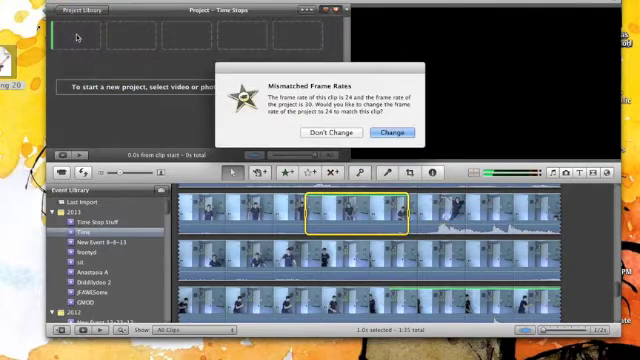
- Choose Change for the mismatched frame rates and add the second jump clip
click(394, 133)
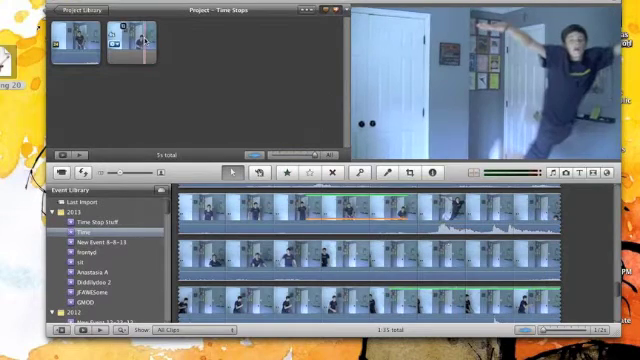
click(416, 173)
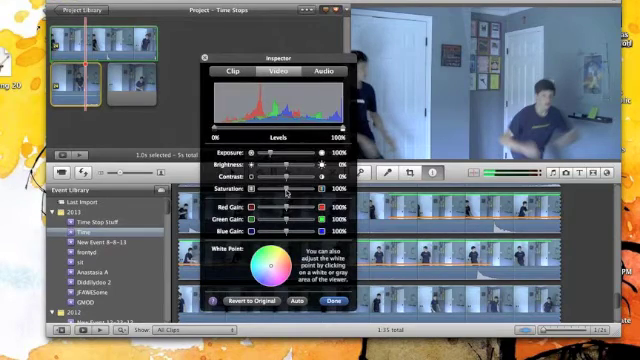
- Drag the clip's Saturation to 0% and close the adjustments with Done
drag(290, 188, 283, 188)
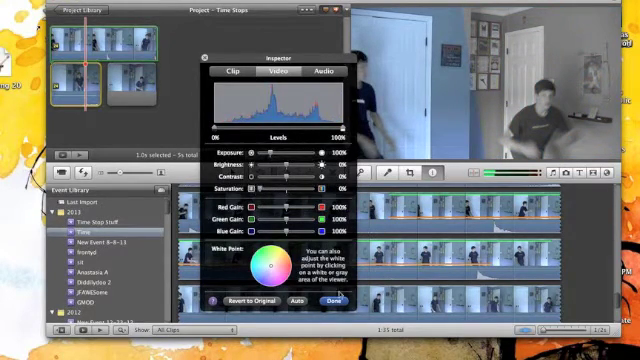
click(328, 301)
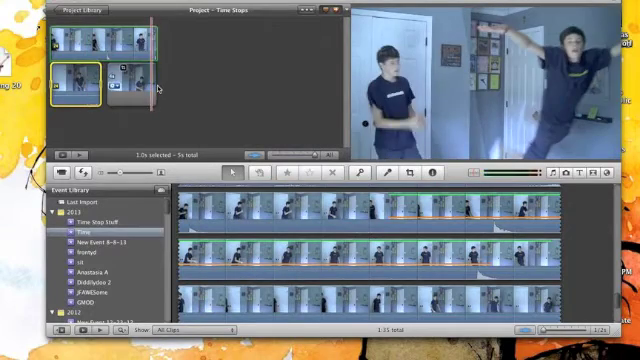